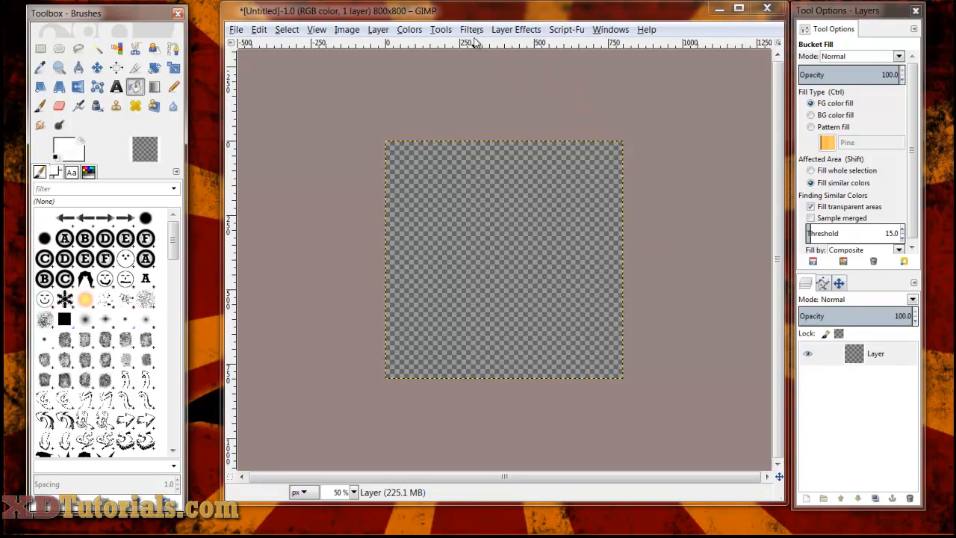
# Step: Browse Filters (SambrookJM's 3D Image Rotation), Script-Fu and Layer Effects menus, ending on Script-Fu
pyautogui.click(471, 29)
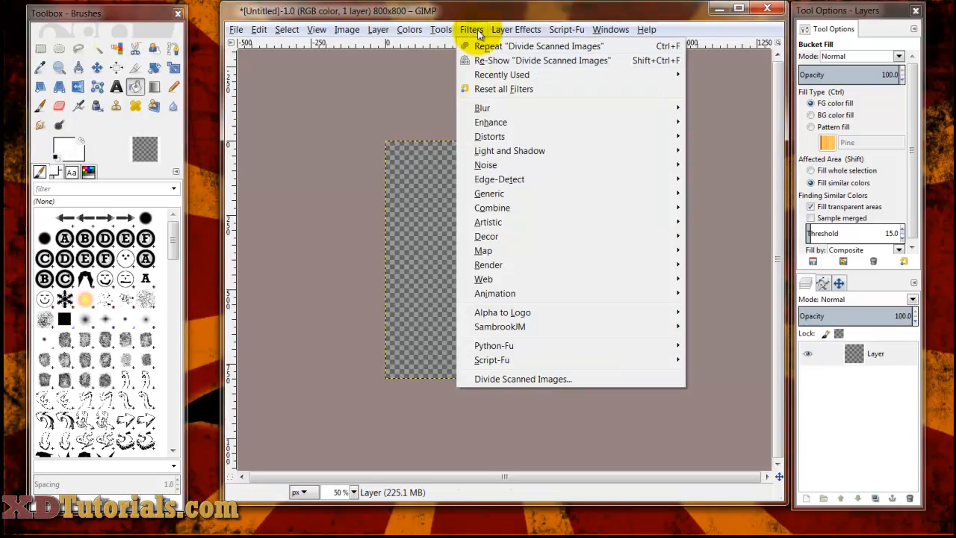
pyautogui.moveTo(457, 419)
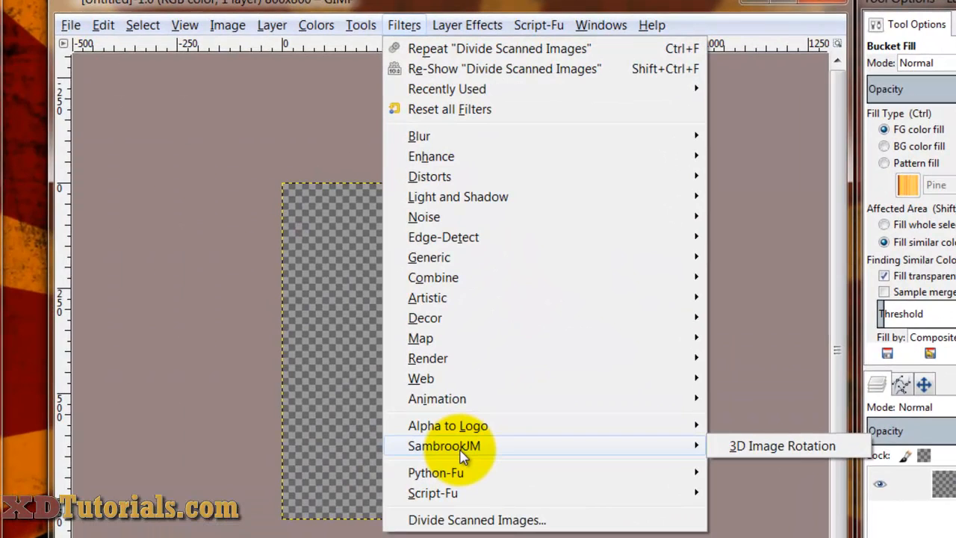
pyautogui.moveTo(471, 277)
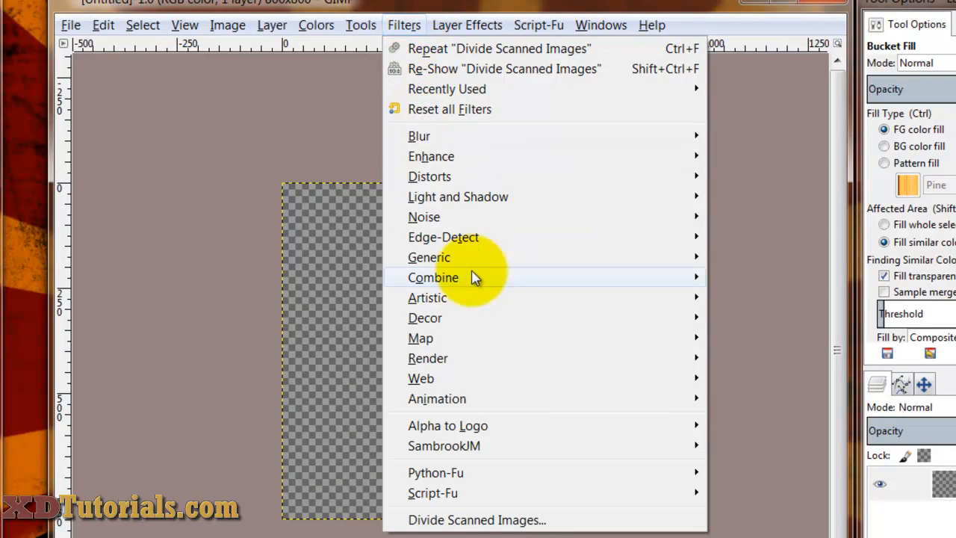
pyautogui.moveTo(444, 446)
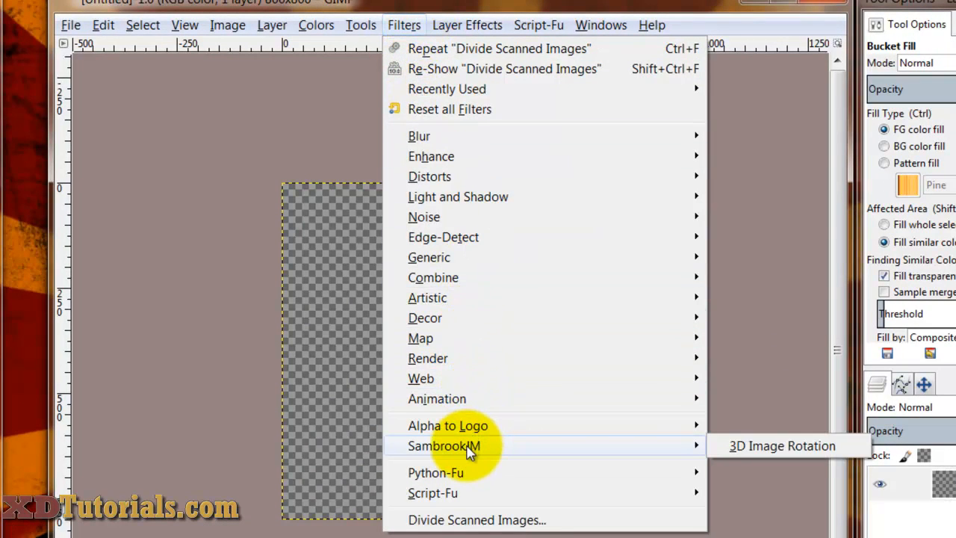
pyautogui.click(538, 25)
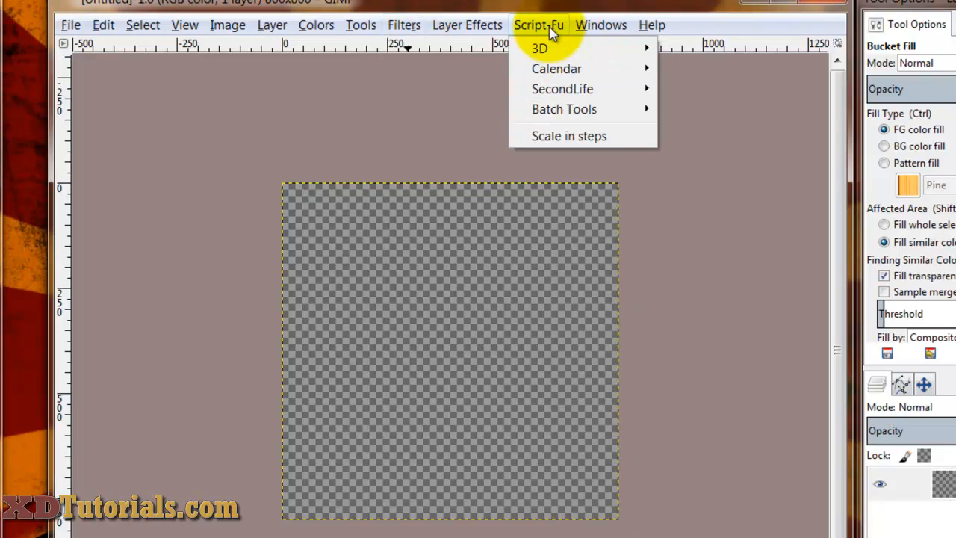
pyautogui.moveTo(545, 28)
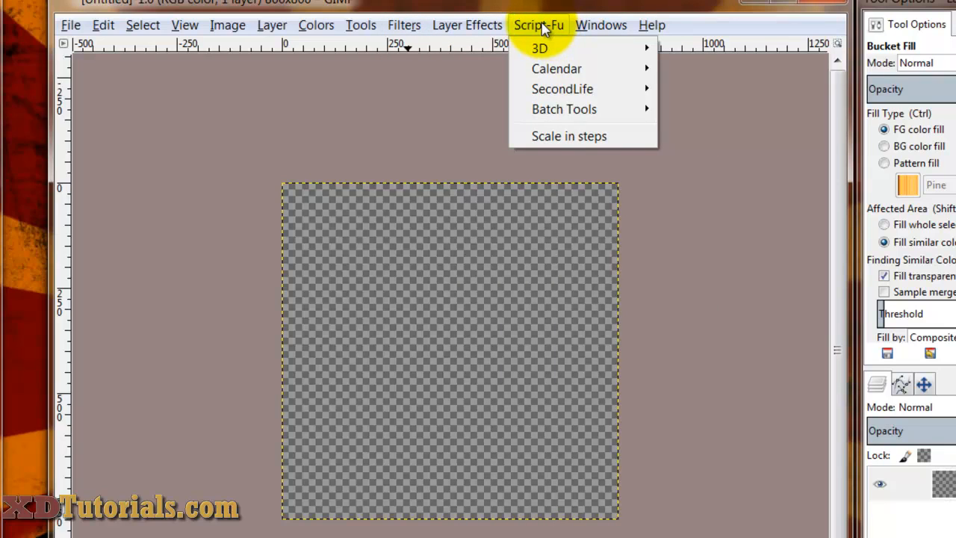
pyautogui.click(467, 24)
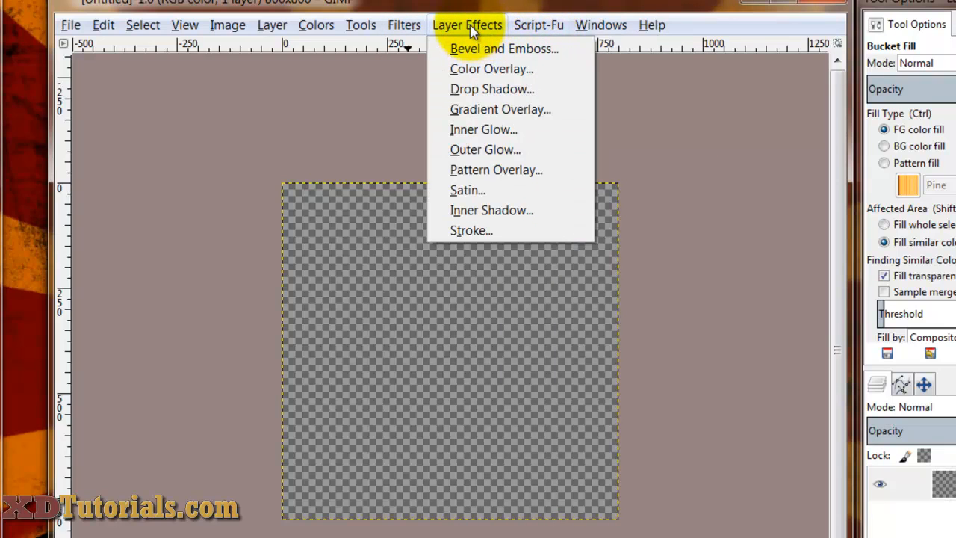
pyautogui.moveTo(489, 89)
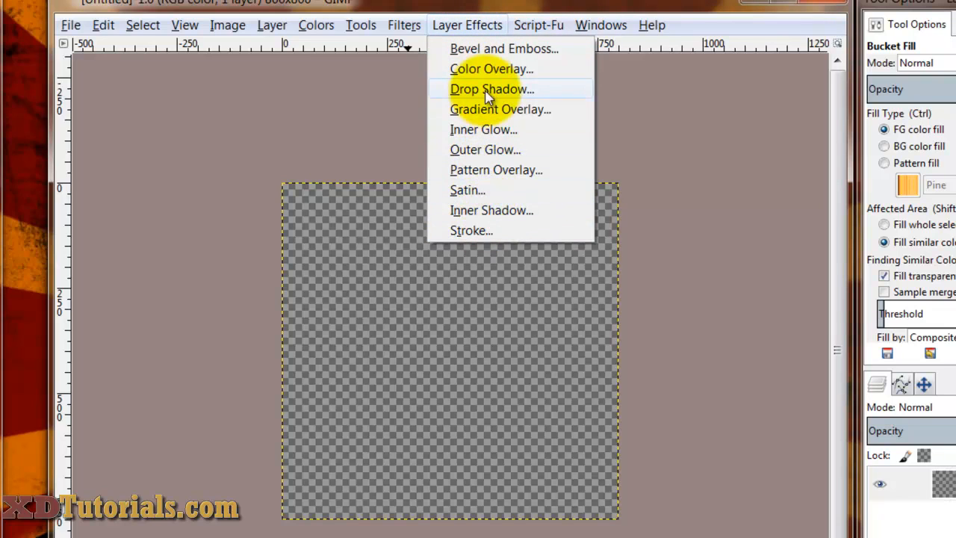
pyautogui.moveTo(499, 25)
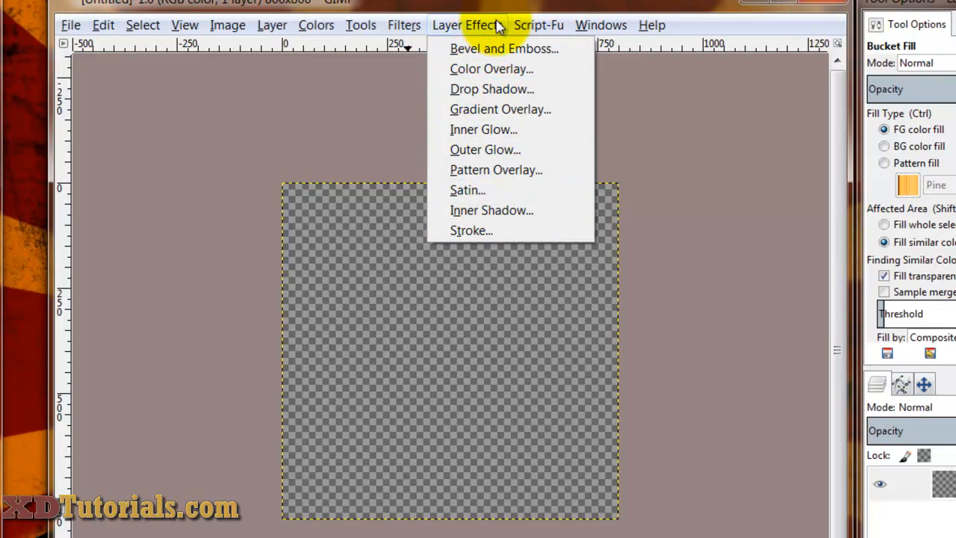
pyautogui.moveTo(478, 27)
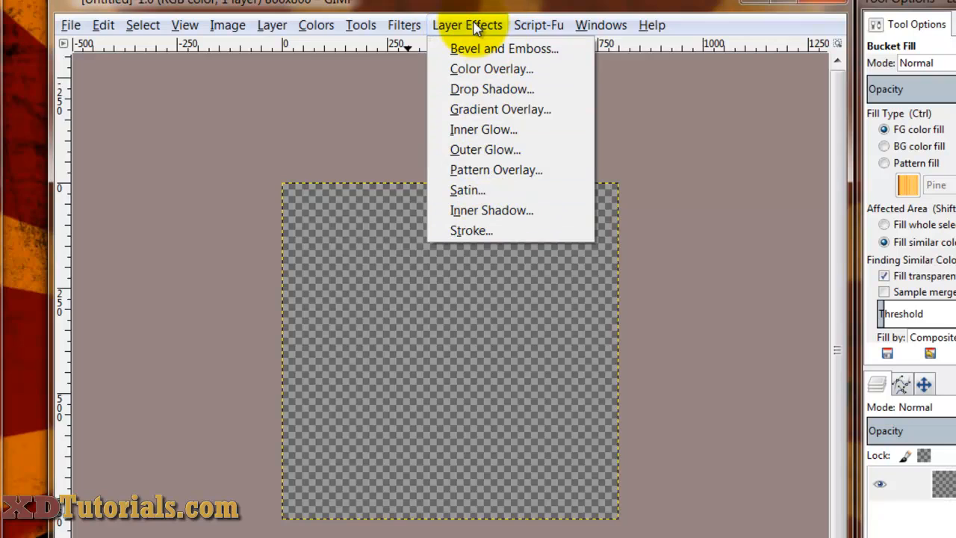
pyautogui.click(403, 24)
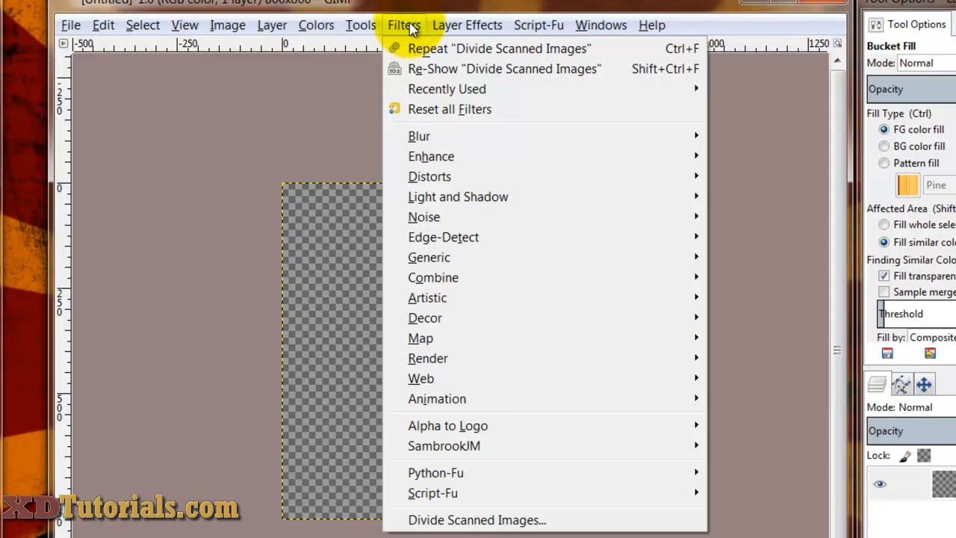
pyautogui.moveTo(444, 445)
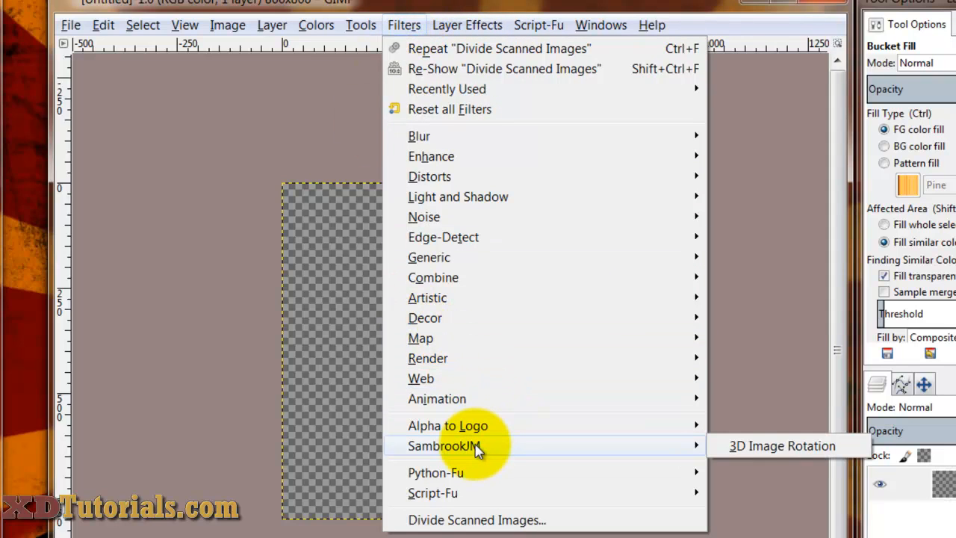
pyautogui.click(539, 25)
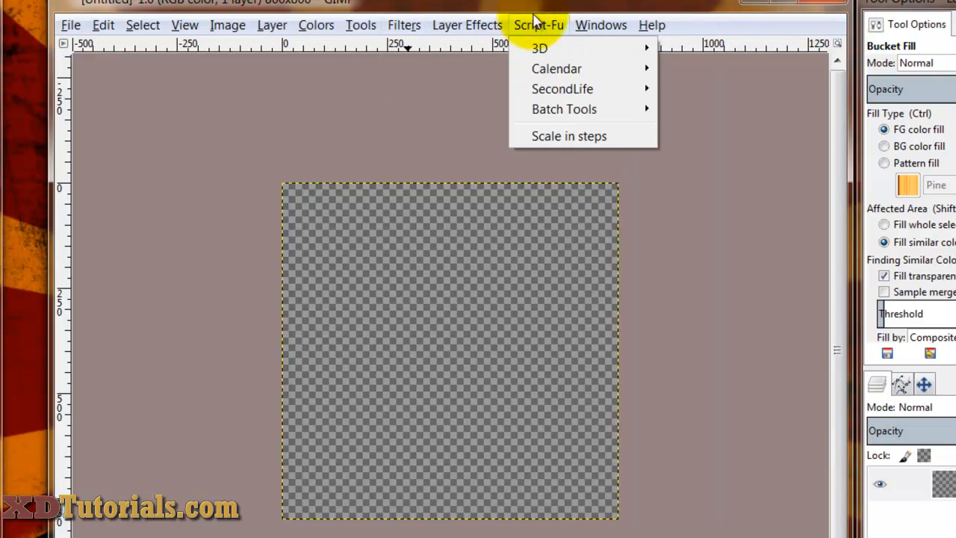
pyautogui.moveTo(667, 273)
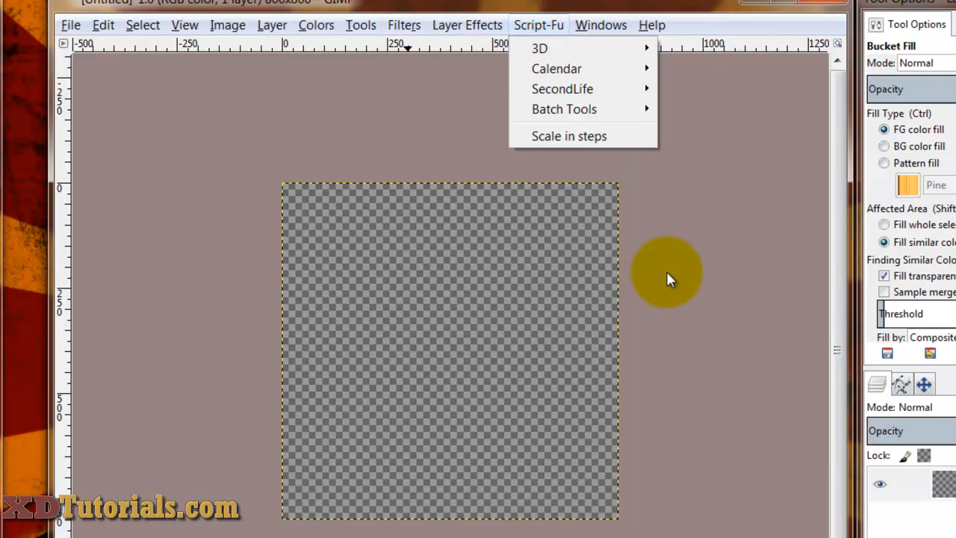
# Step: Dismiss the open Script-Fu menu by clicking the empty canvas
pyautogui.click(665, 273)
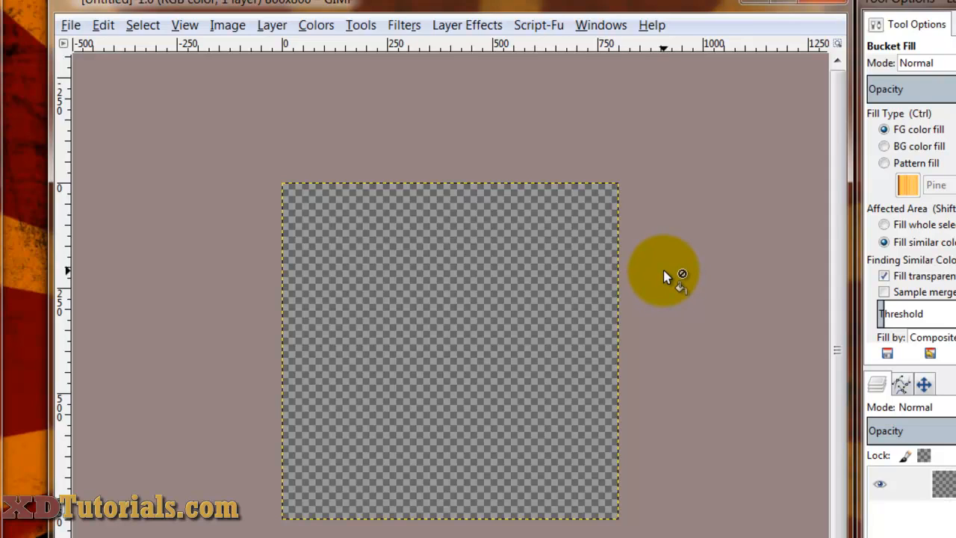
pyautogui.moveTo(672, 273)
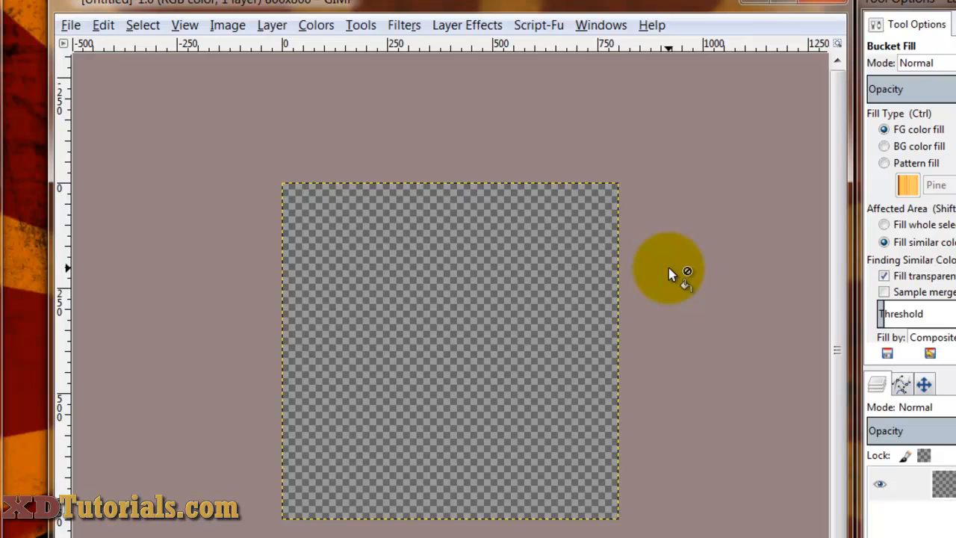
pyautogui.moveTo(706, 254)
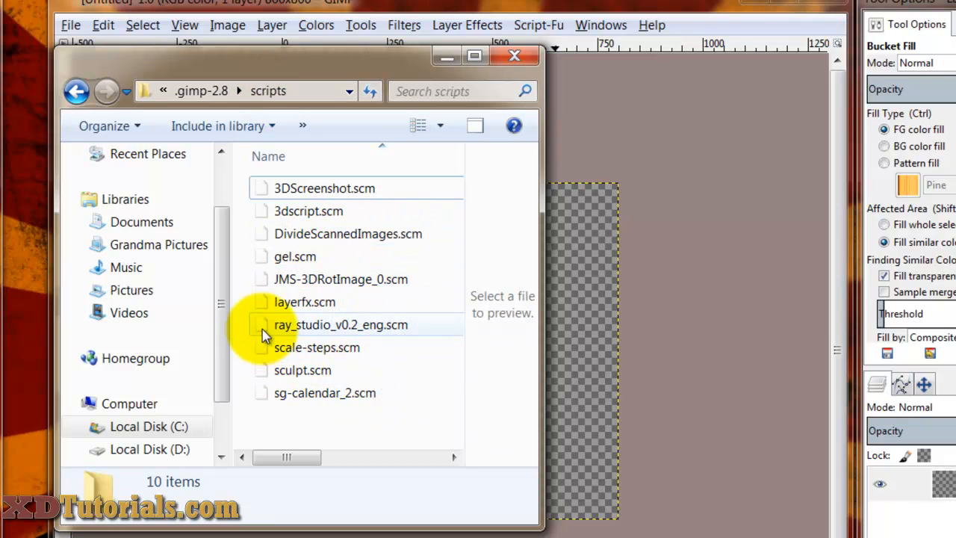
# Step: Select JMS-3DRotImage_0.scm in .gimp-2.8\scripts and choose Edit with Notepad++
pyautogui.click(340, 279)
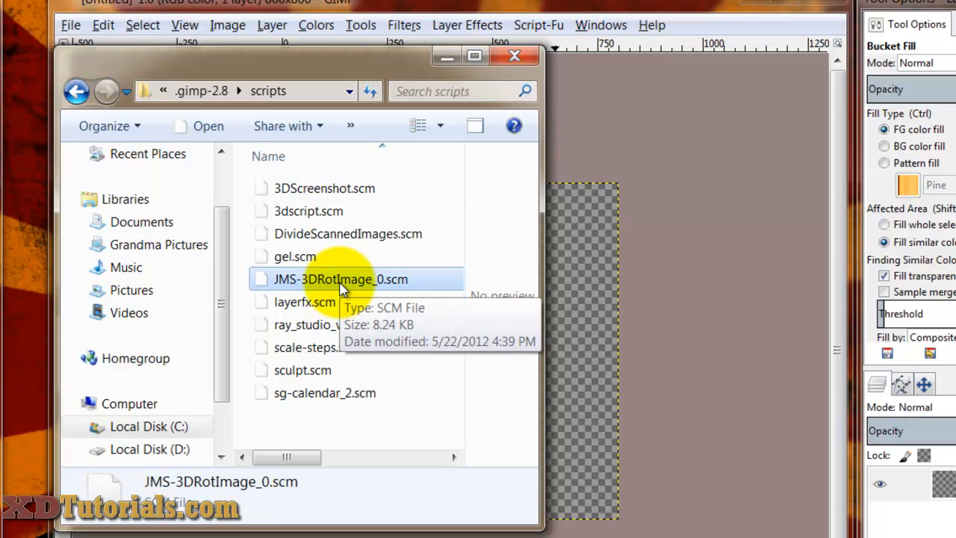
pyautogui.rightClick(341, 279)
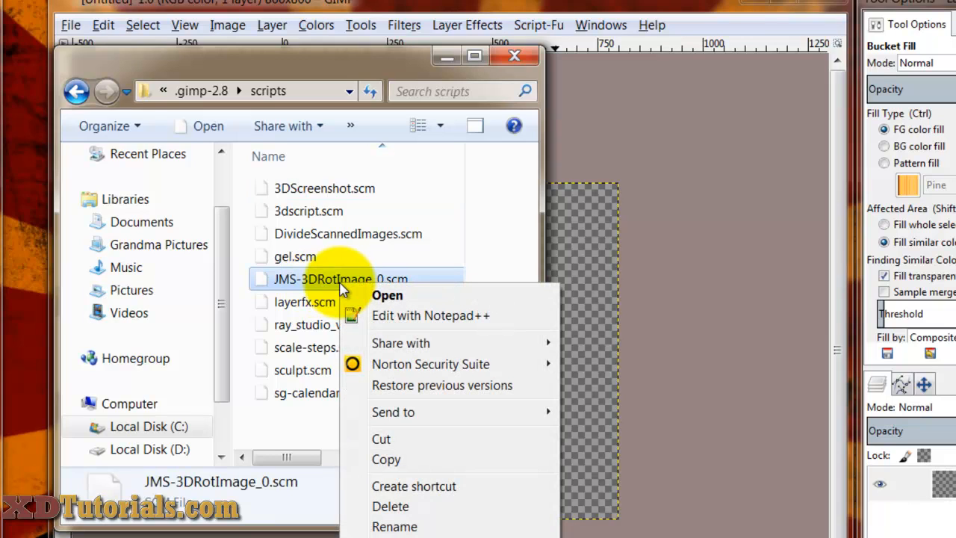
pyautogui.moveTo(475, 303)
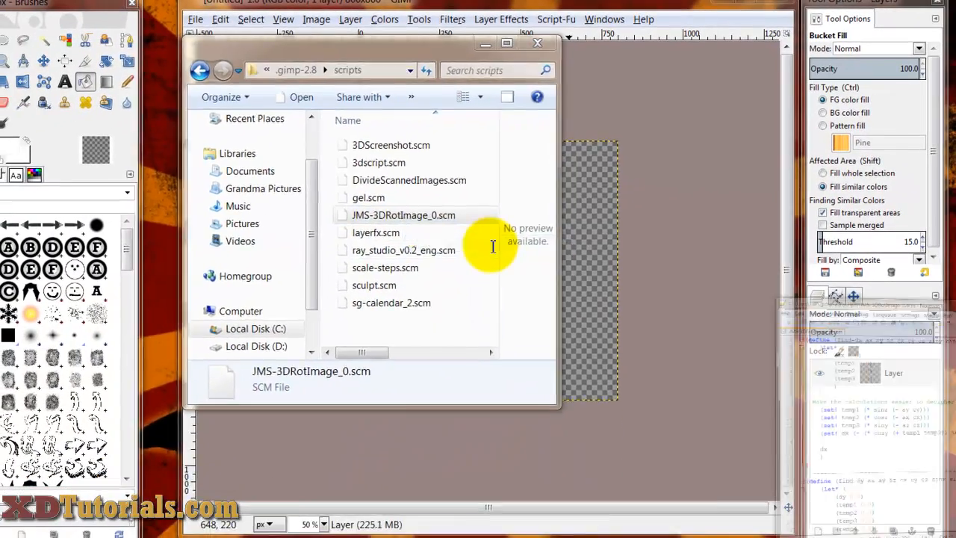
# Step: Scroll JMS-3DRotImage_0.scm to the script-fu-menu-register line pointing to Filters/SambrookJM
pyautogui.doubleClick(404, 215)
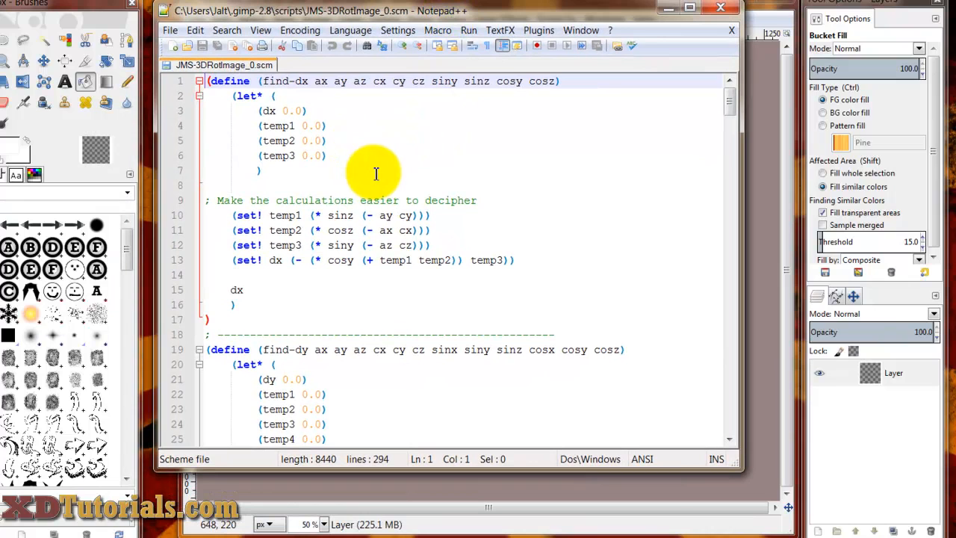
pyautogui.click(377, 171)
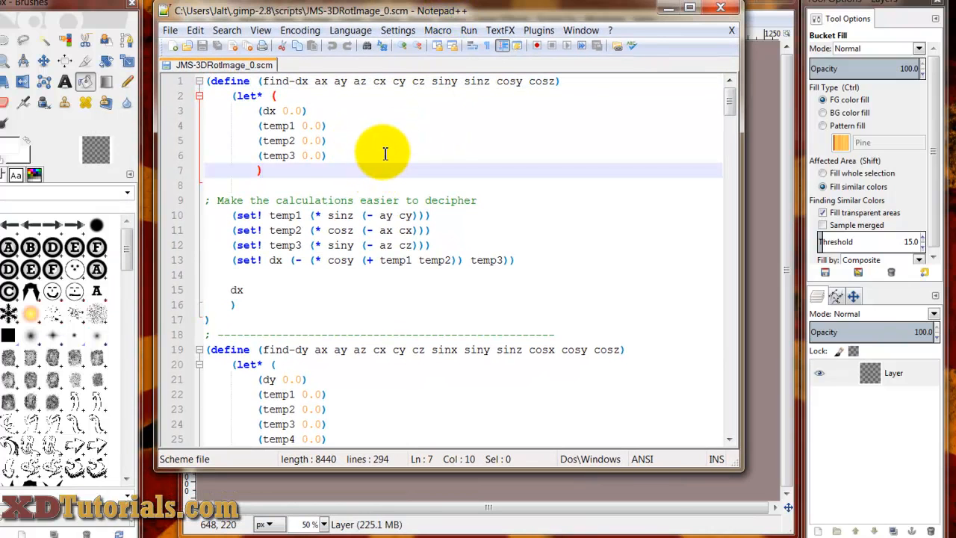
pyautogui.scroll(-3)
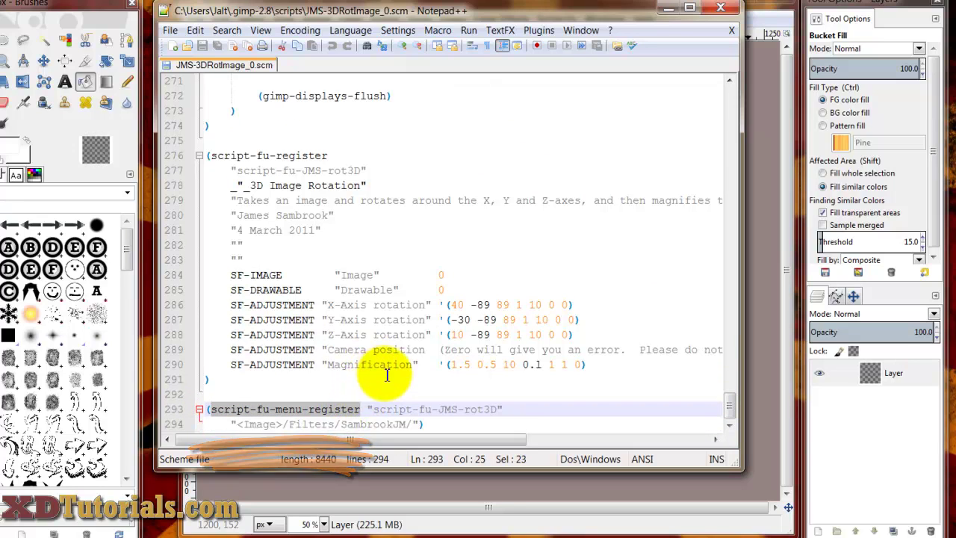
pyautogui.moveTo(322, 385)
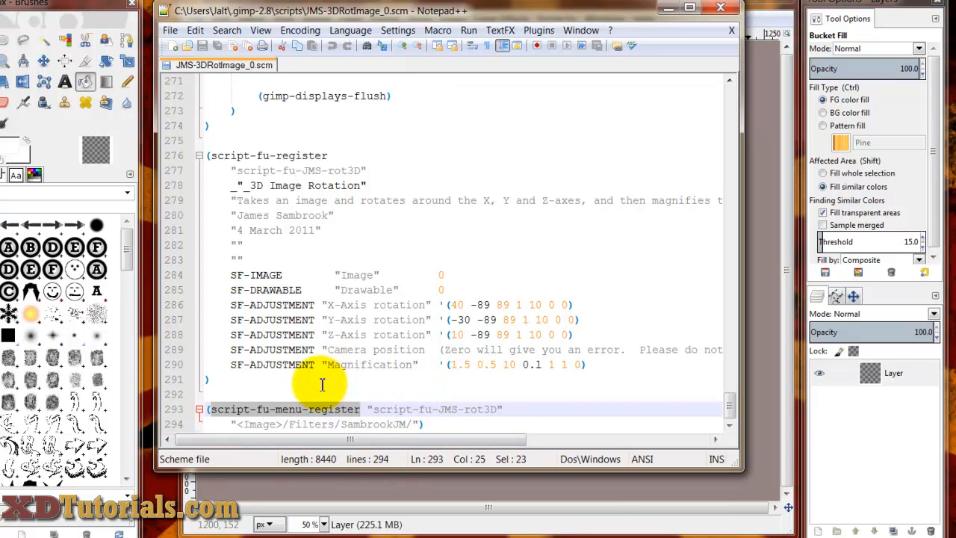
pyautogui.moveTo(295, 411)
pyautogui.write('Scrip')
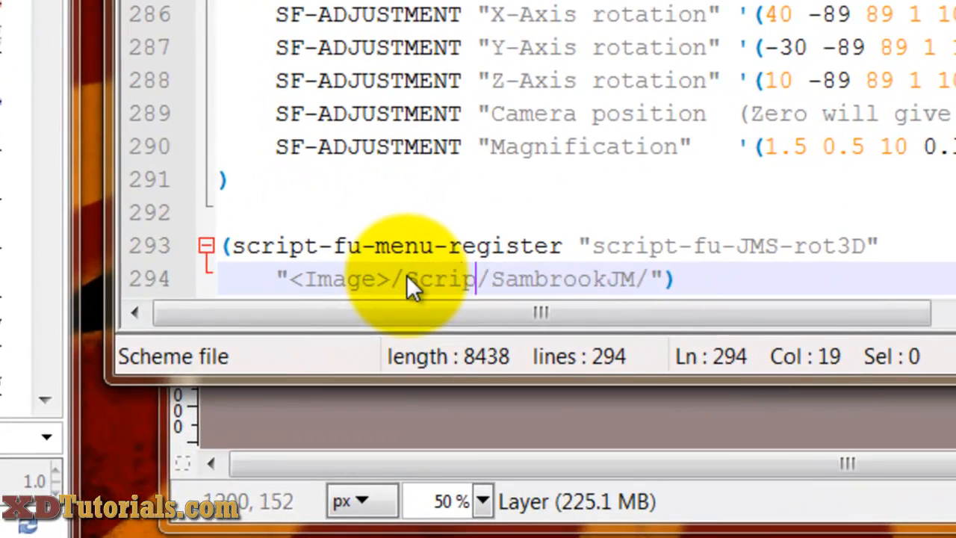
# Step: Retype the line 294 menu path from Filters to Script-FU
pyautogui.write('t-FU')
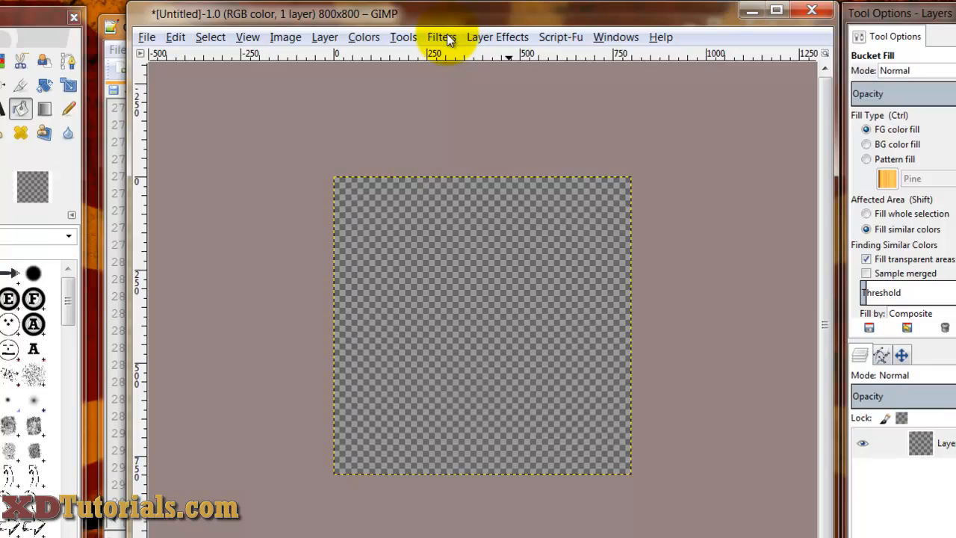
# Step: Return to GIMP's 800×800 image window and head to the menu bar
pyautogui.click(441, 37)
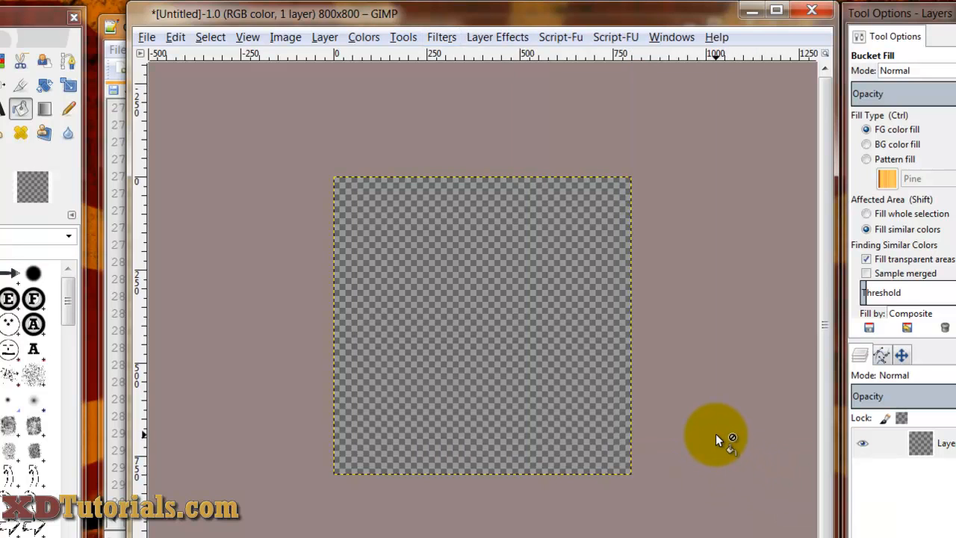
pyautogui.moveTo(626, 112)
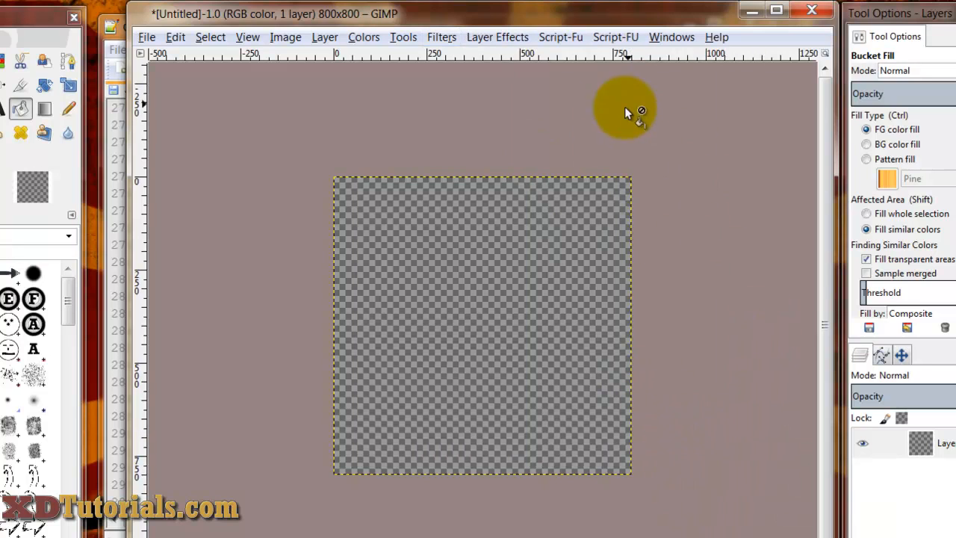
pyautogui.moveTo(602, 43)
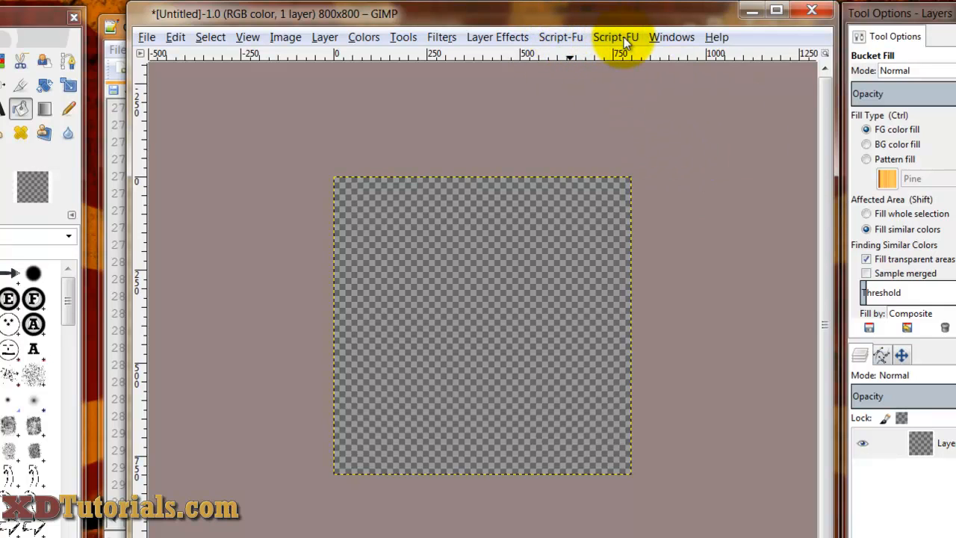
pyautogui.moveTo(615, 37)
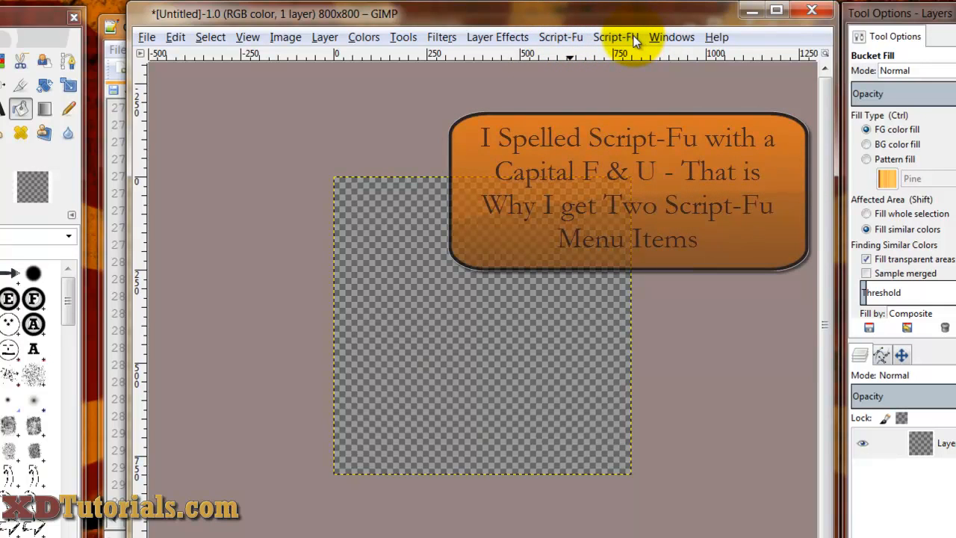
# Step: Compare Script-Fu with Script-FU, finding 3D Image Rotation under Script-FU > SambrookJM
pyautogui.click(561, 37)
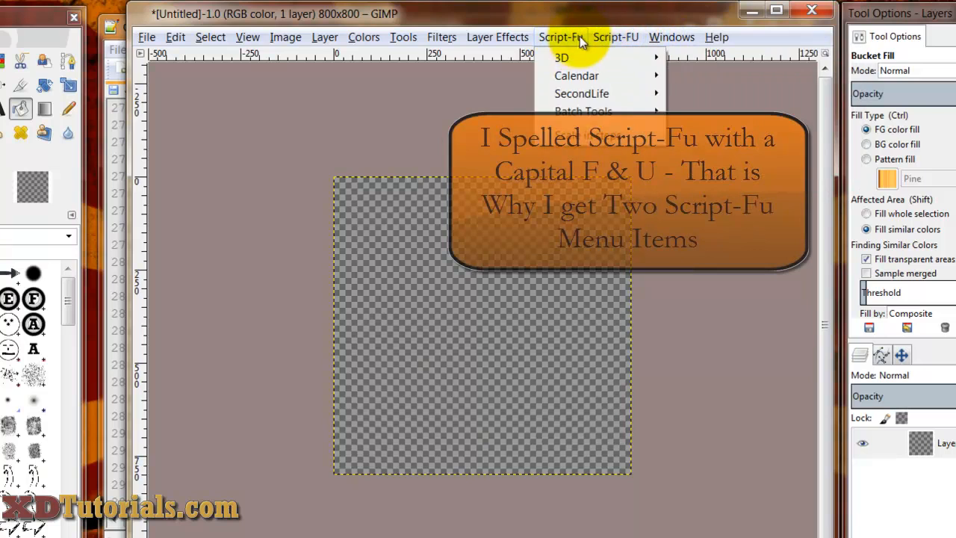
pyautogui.click(615, 37)
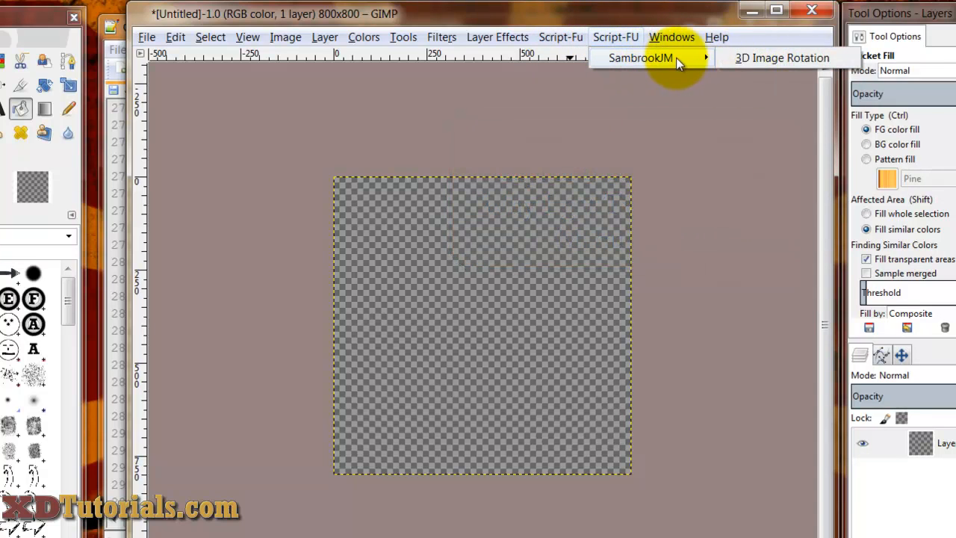
pyautogui.moveTo(695, 58)
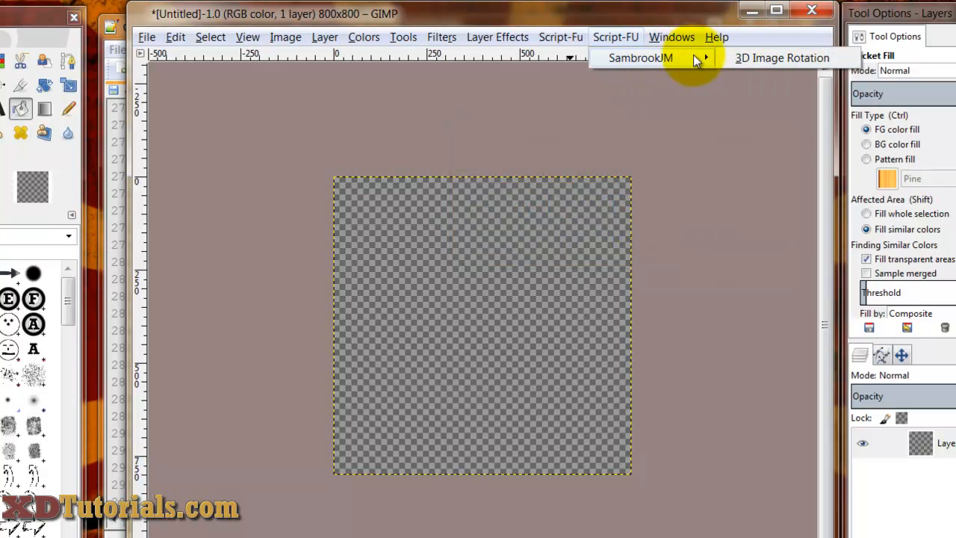
pyautogui.click(560, 37)
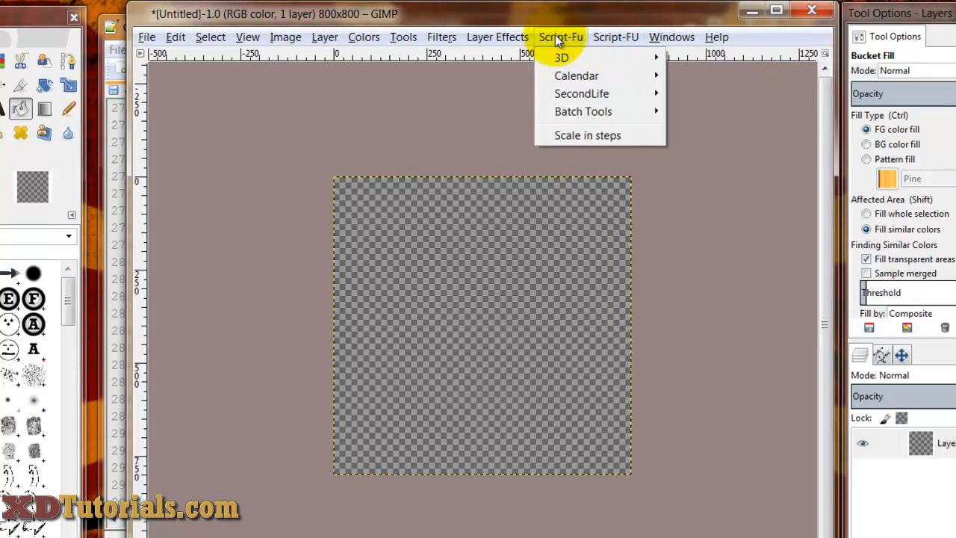
pyautogui.click(616, 37)
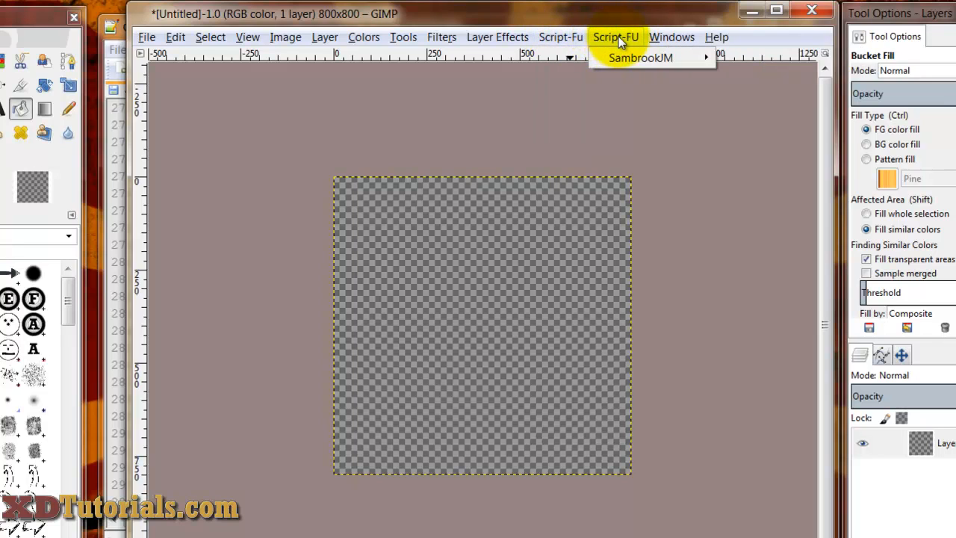
pyautogui.moveTo(609, 45)
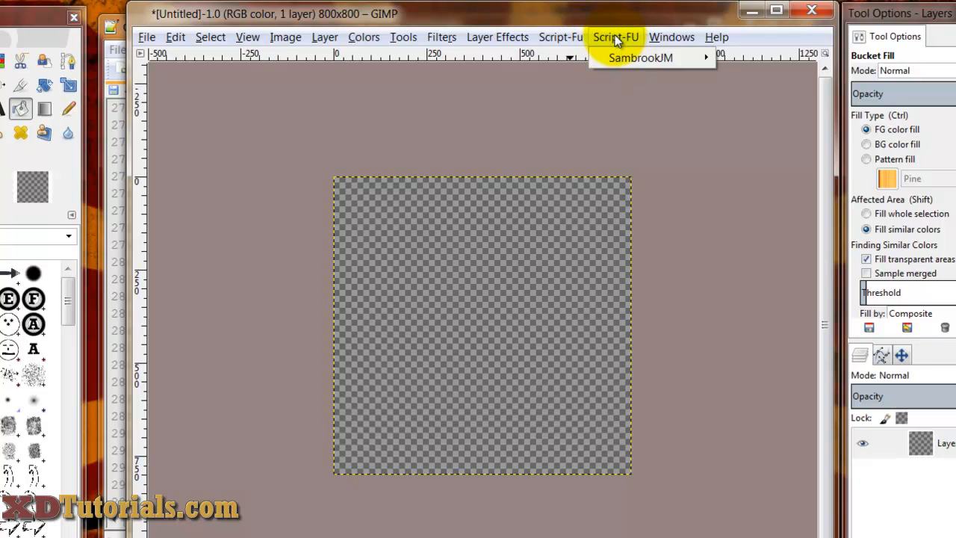
pyautogui.click(442, 37)
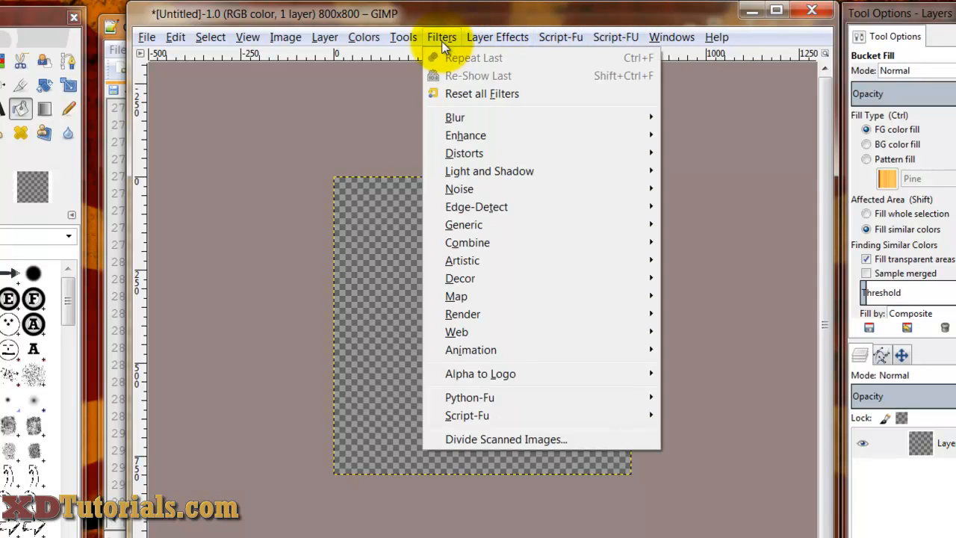
pyautogui.moveTo(445, 45)
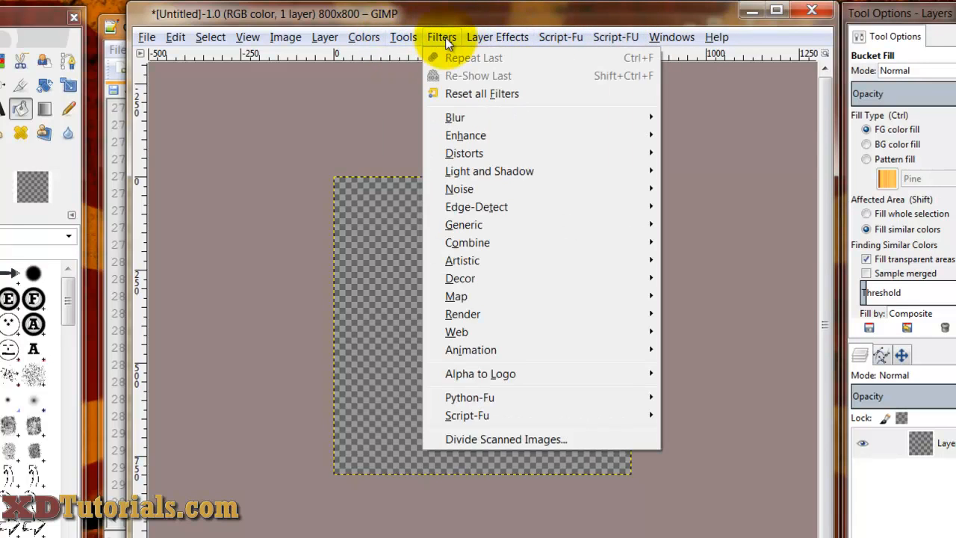
pyautogui.moveTo(460, 117)
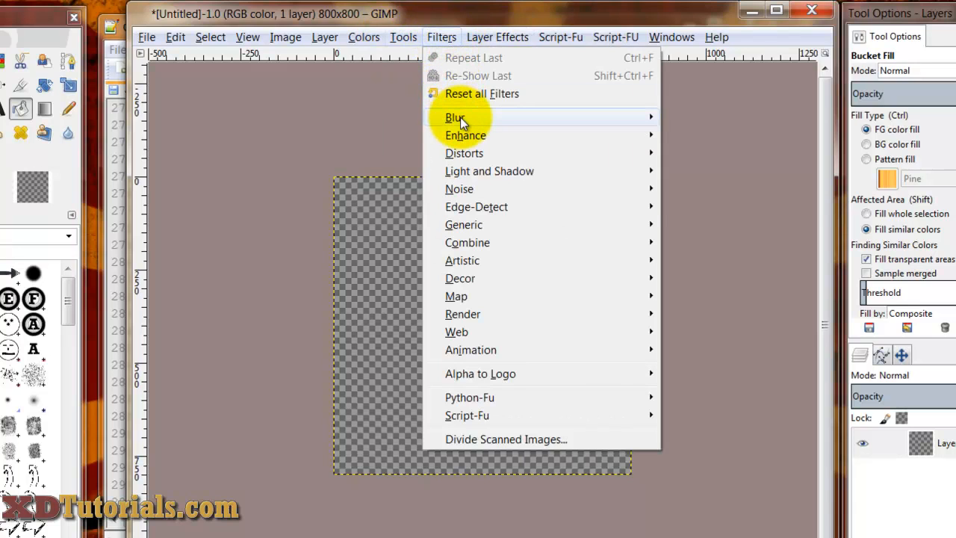
pyautogui.moveTo(475, 188)
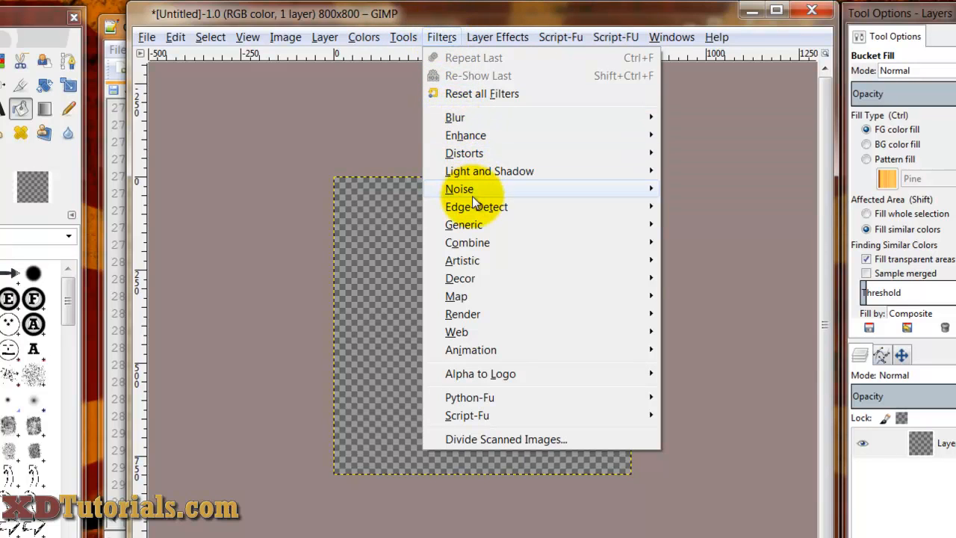
pyautogui.moveTo(461, 278)
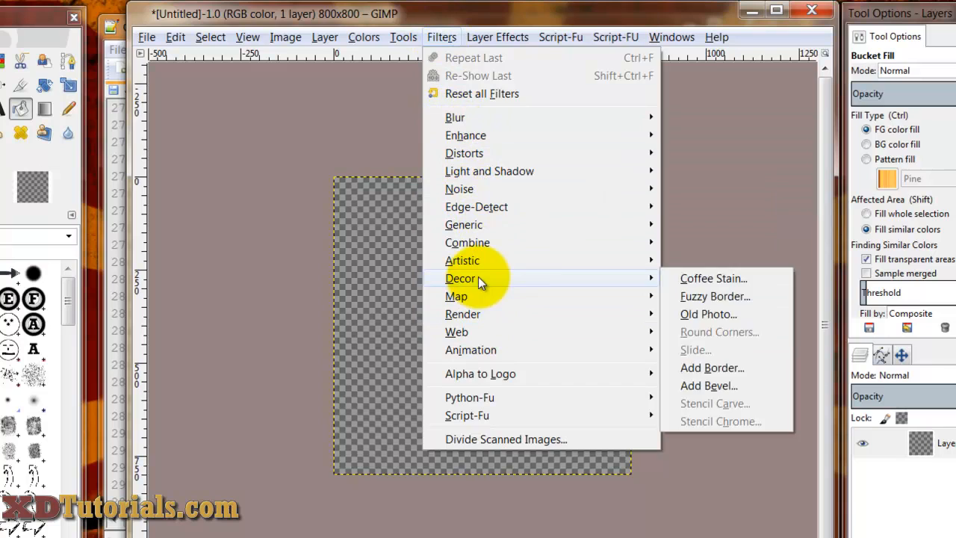
pyautogui.click(615, 37)
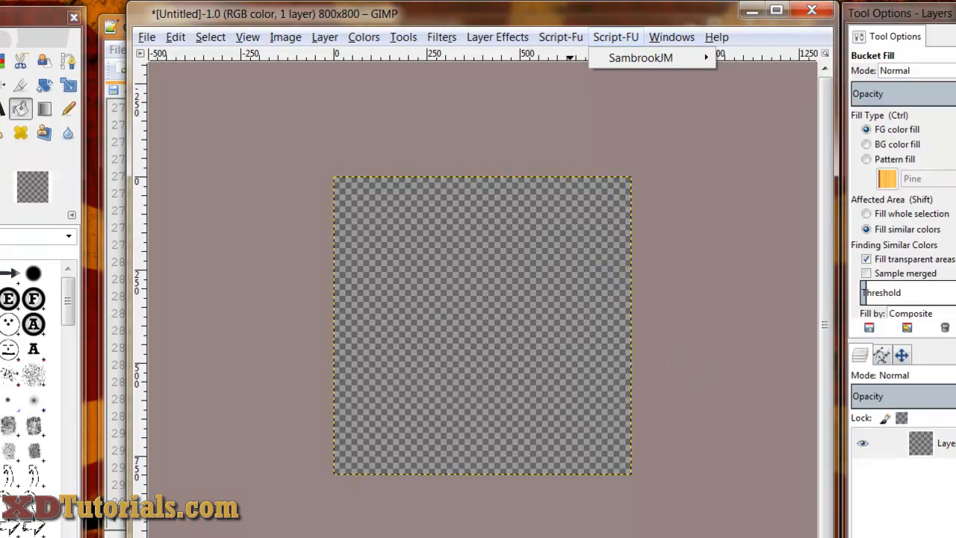
pyautogui.click(442, 37)
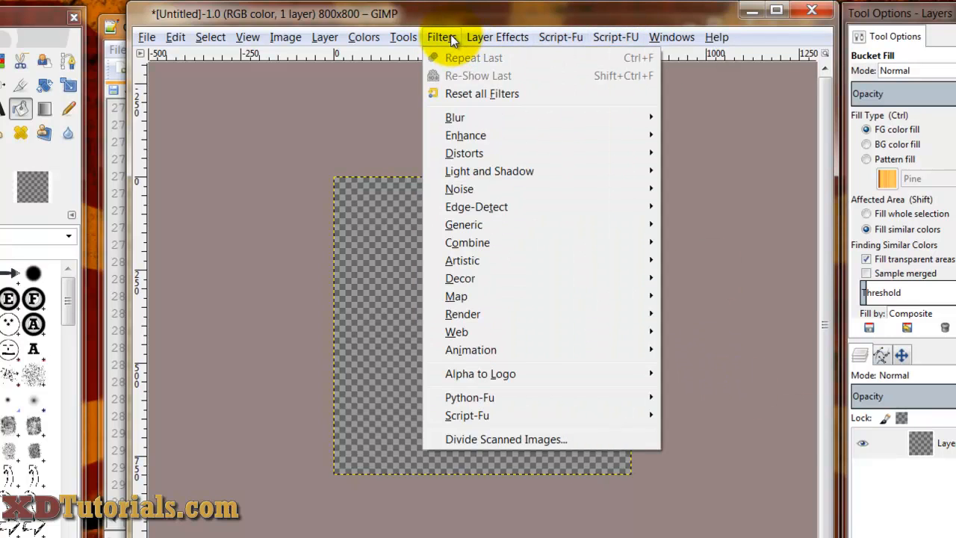
pyautogui.moveTo(464, 225)
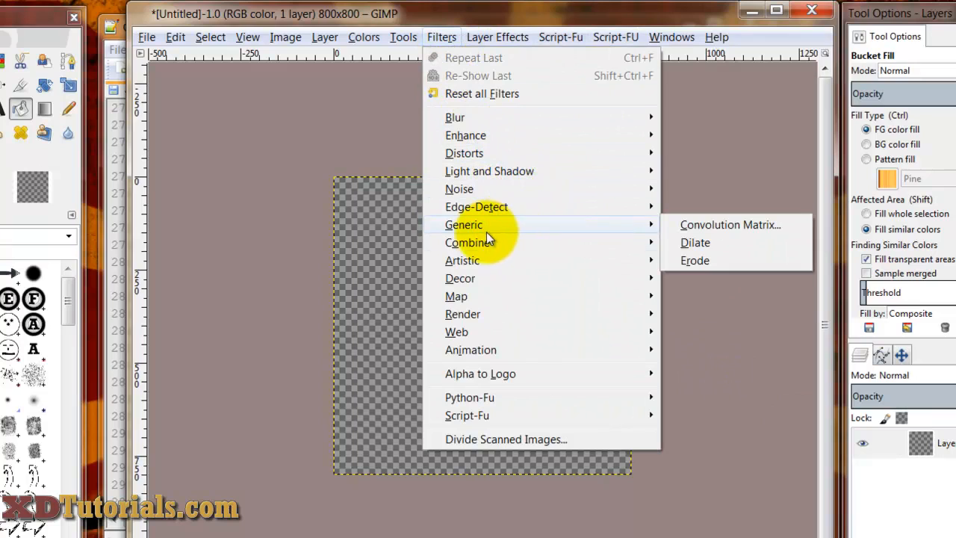
pyautogui.moveTo(512, 314)
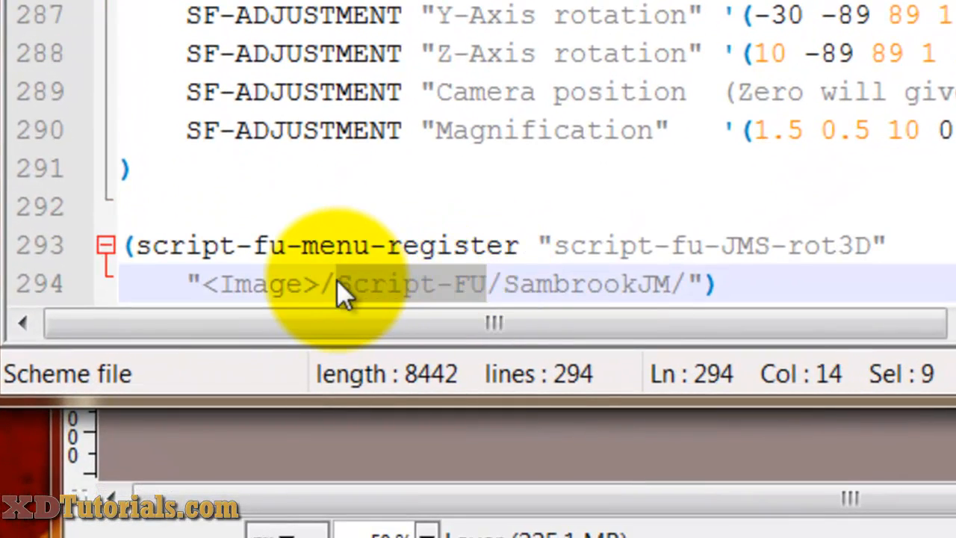
# Step: Replace Script-FU with Filters/Render/ before SambrookJM on line 294
pyautogui.write('Filters')
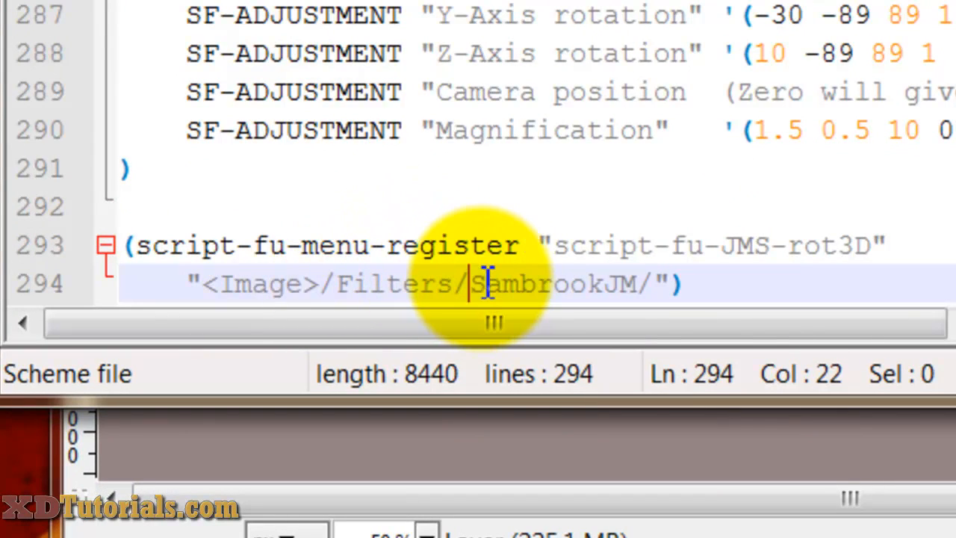
pyautogui.write('Render')
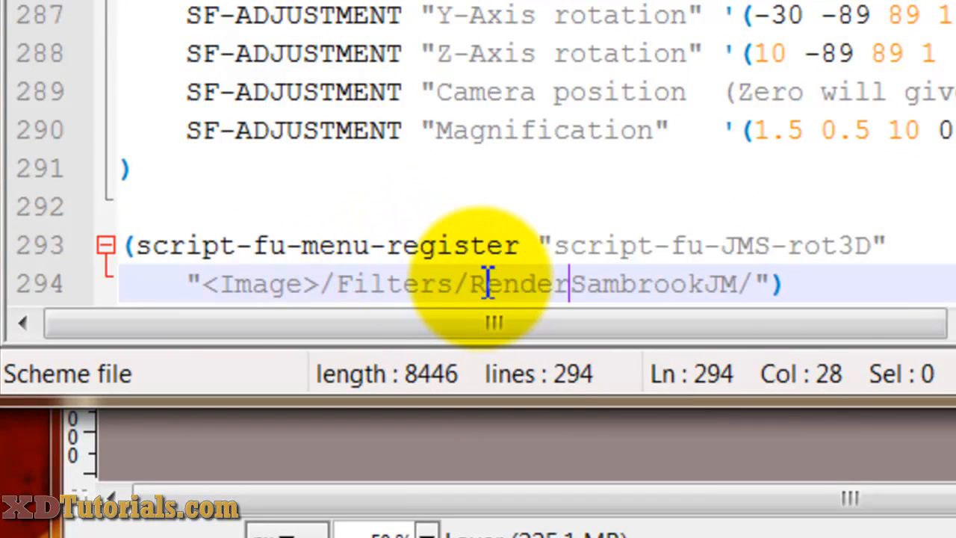
pyautogui.write('/')
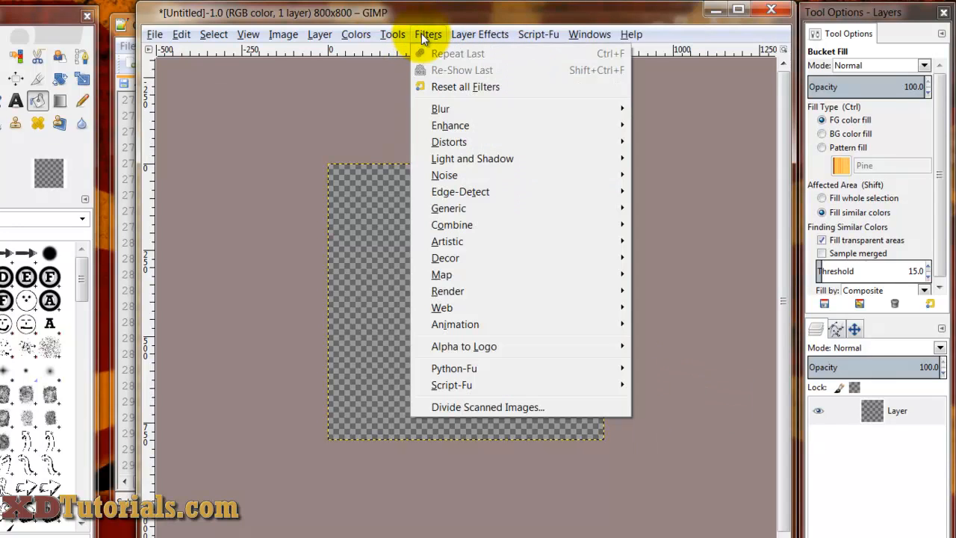
pyautogui.moveTo(448, 291)
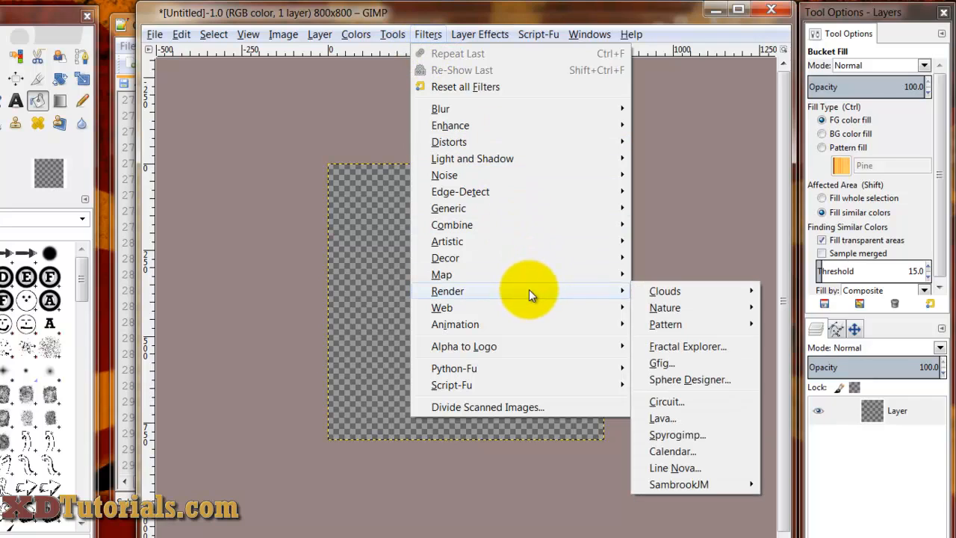
pyautogui.moveTo(678, 484)
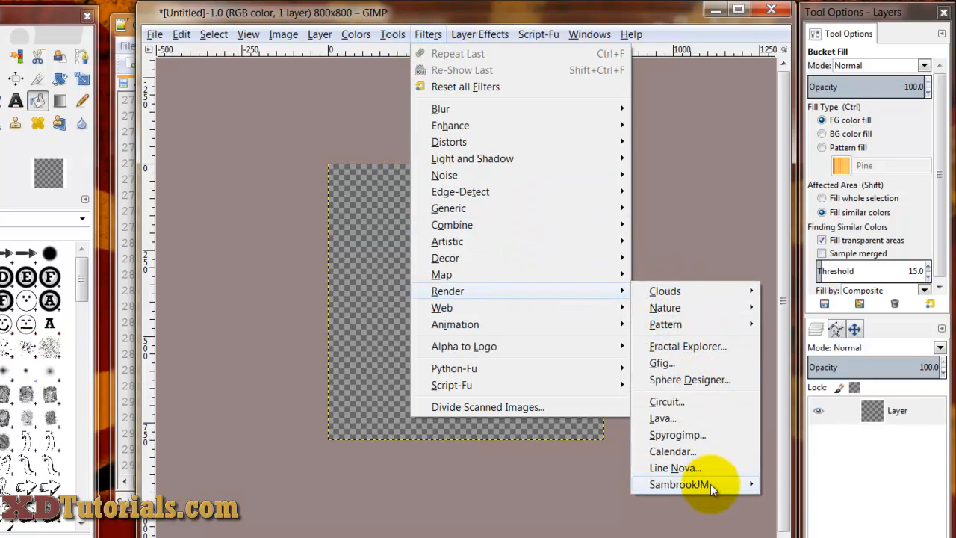
pyautogui.moveTo(678, 484)
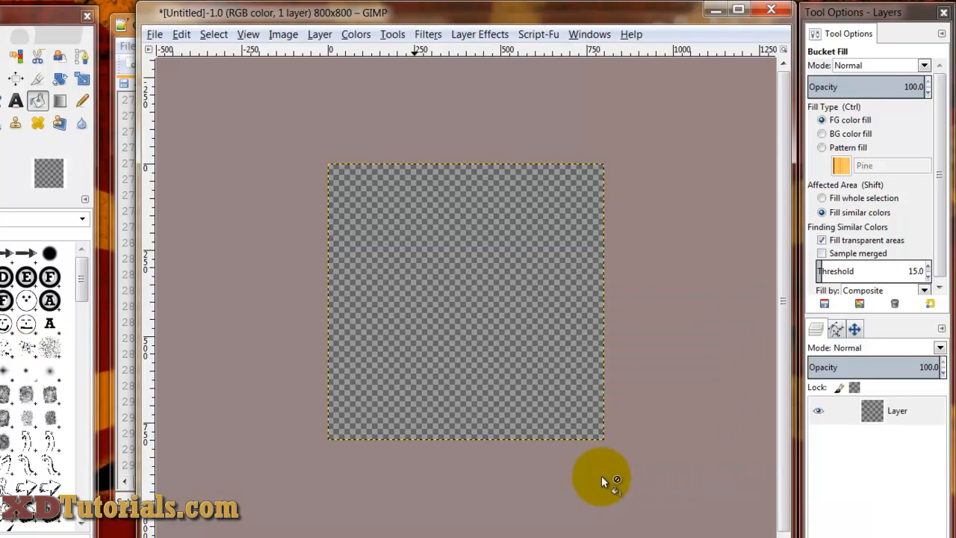
pyautogui.moveTo(594, 469)
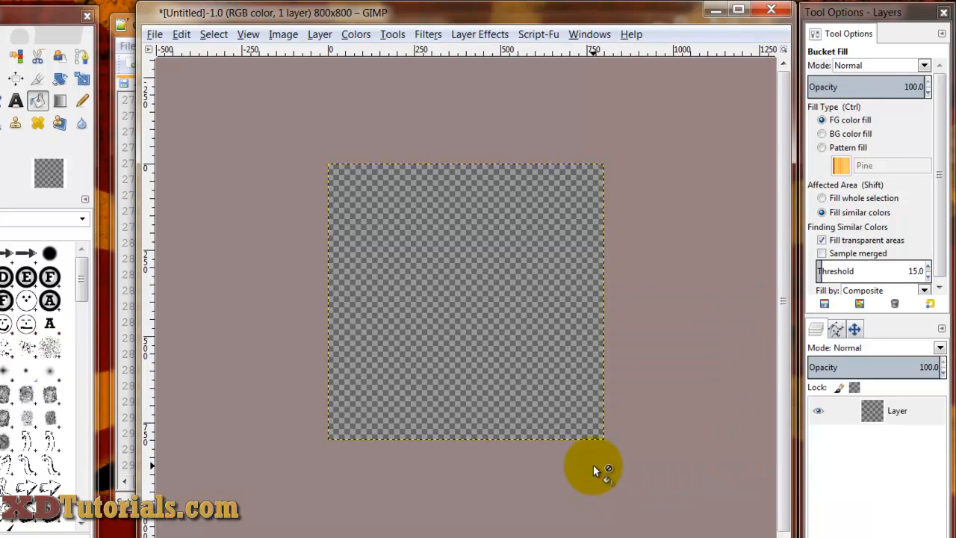